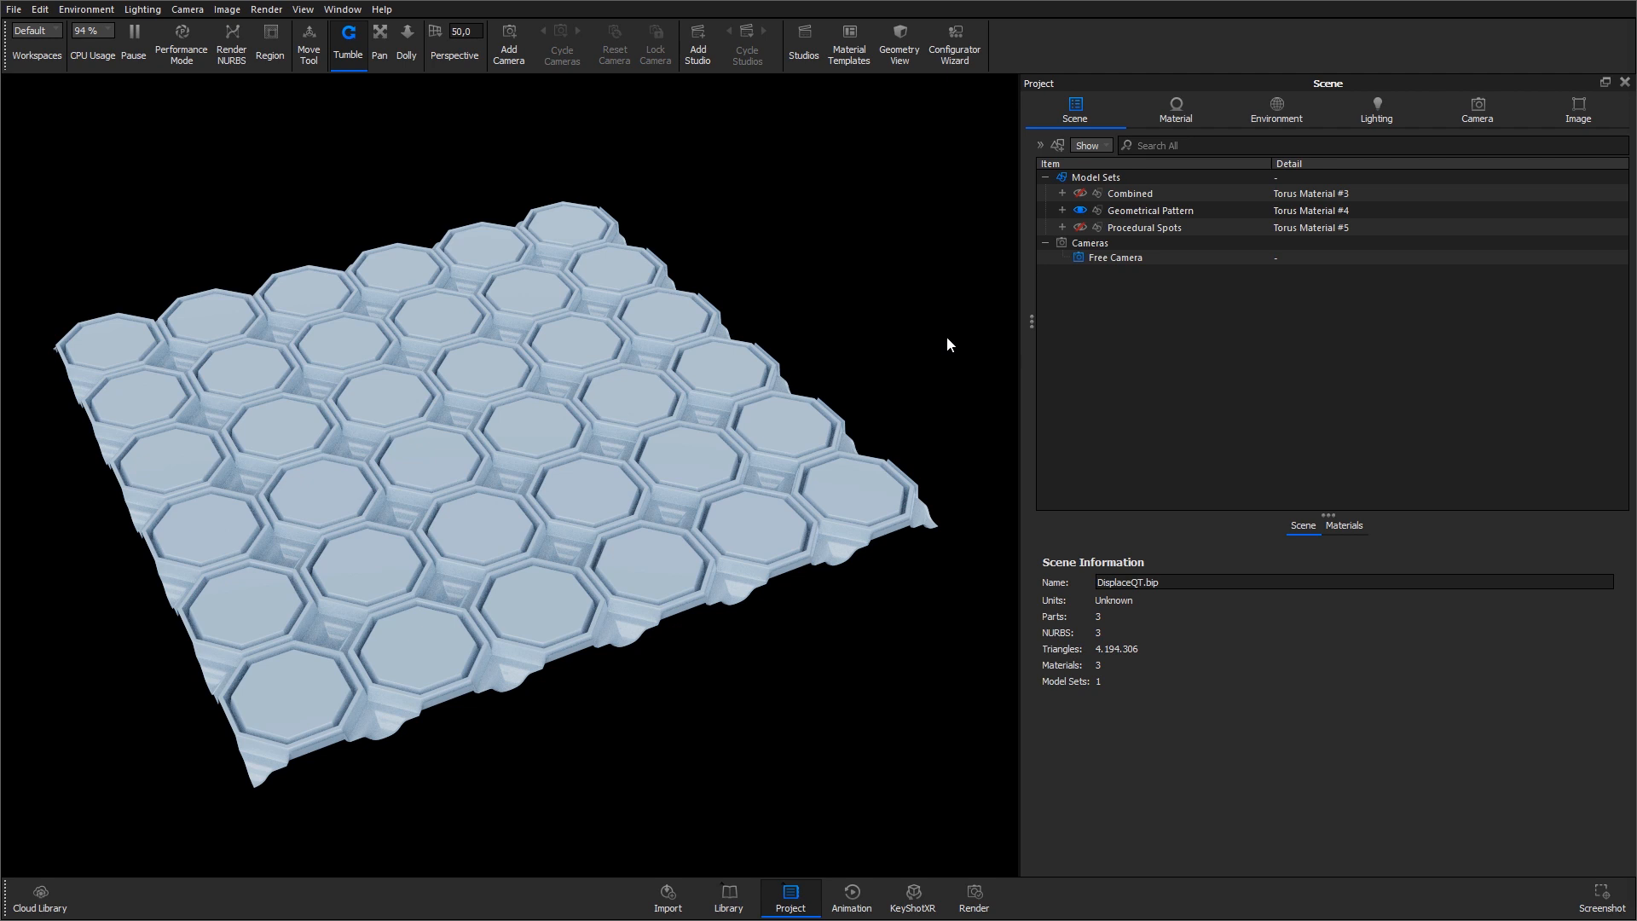
mouse_move(1019, 244)
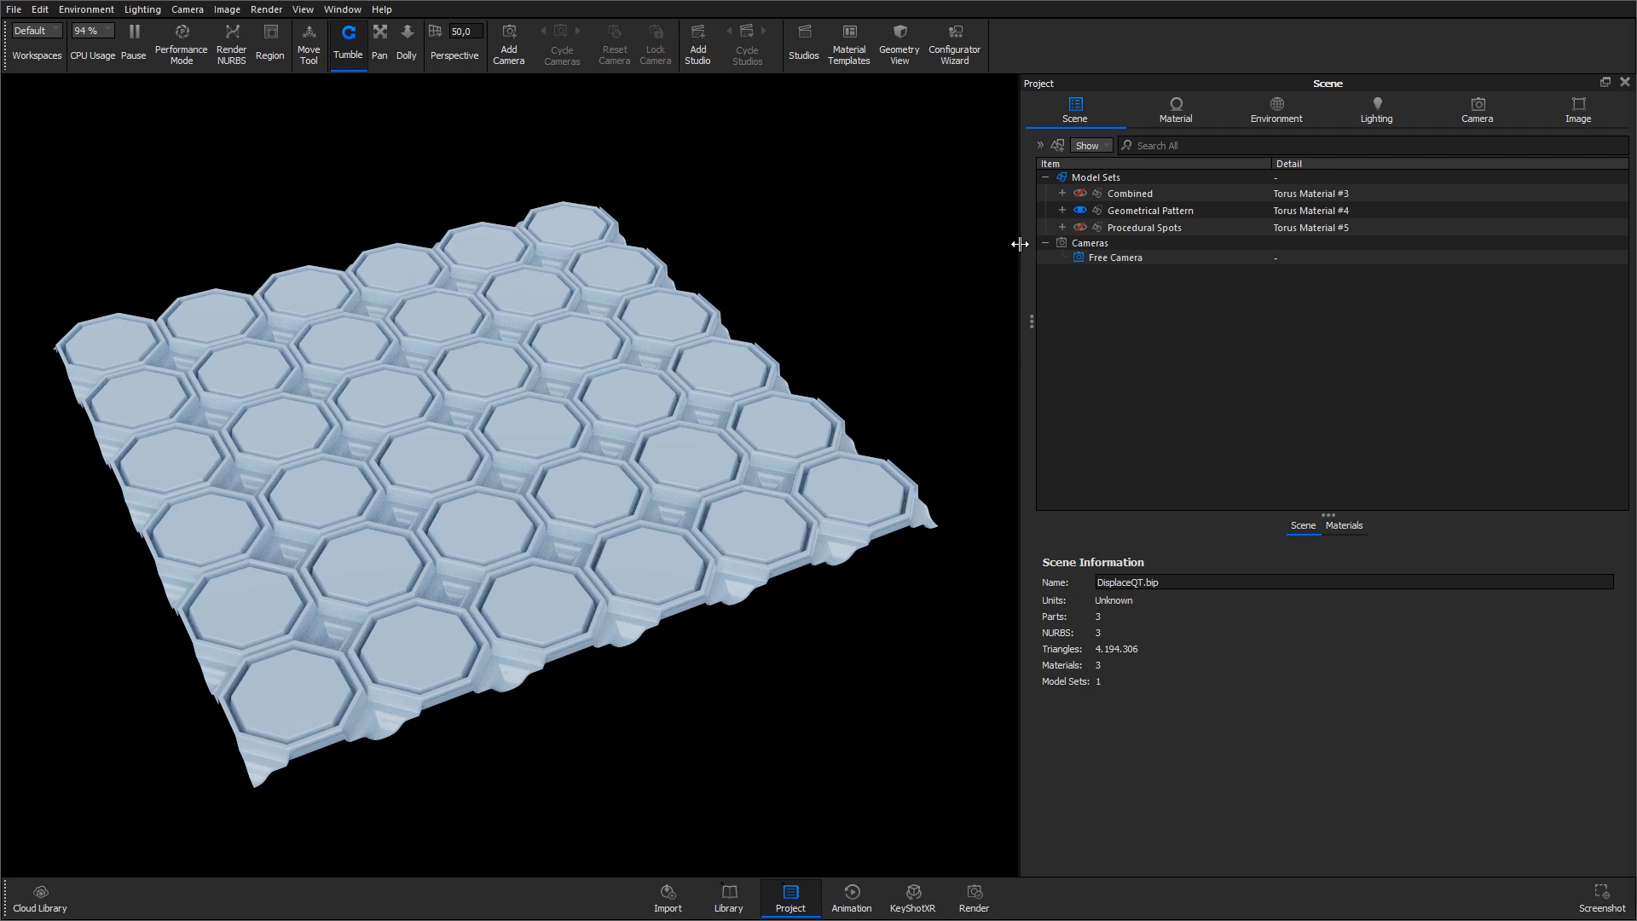
Step: Hide the Procedural Spots model set and show the flat Combined model set alone
click(1142, 226)
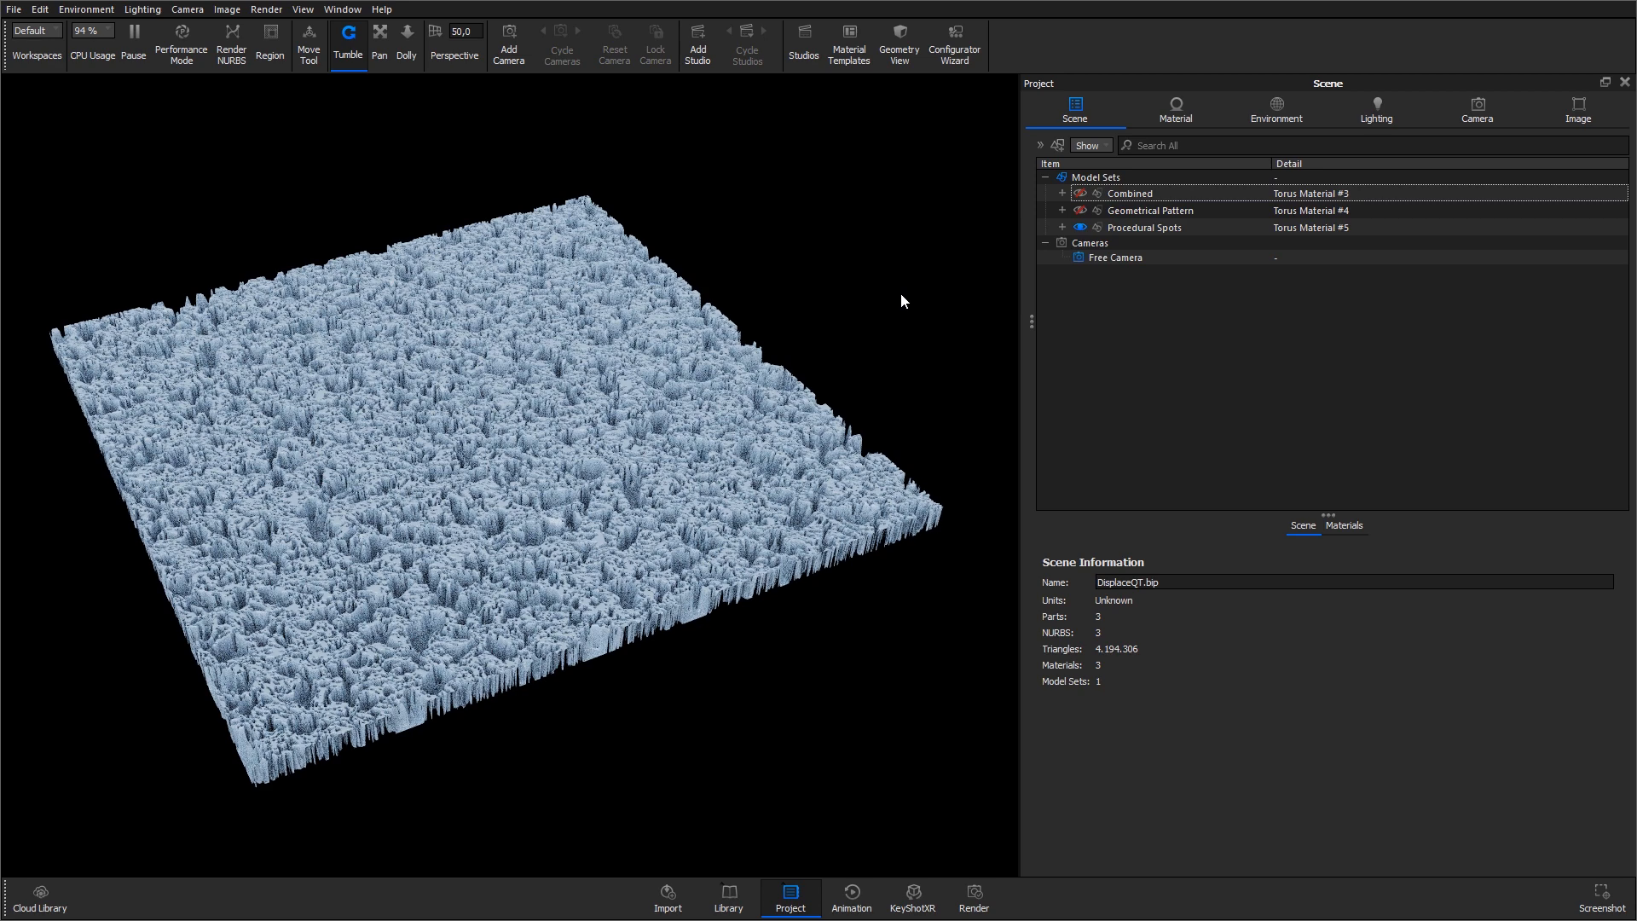
click(1142, 227)
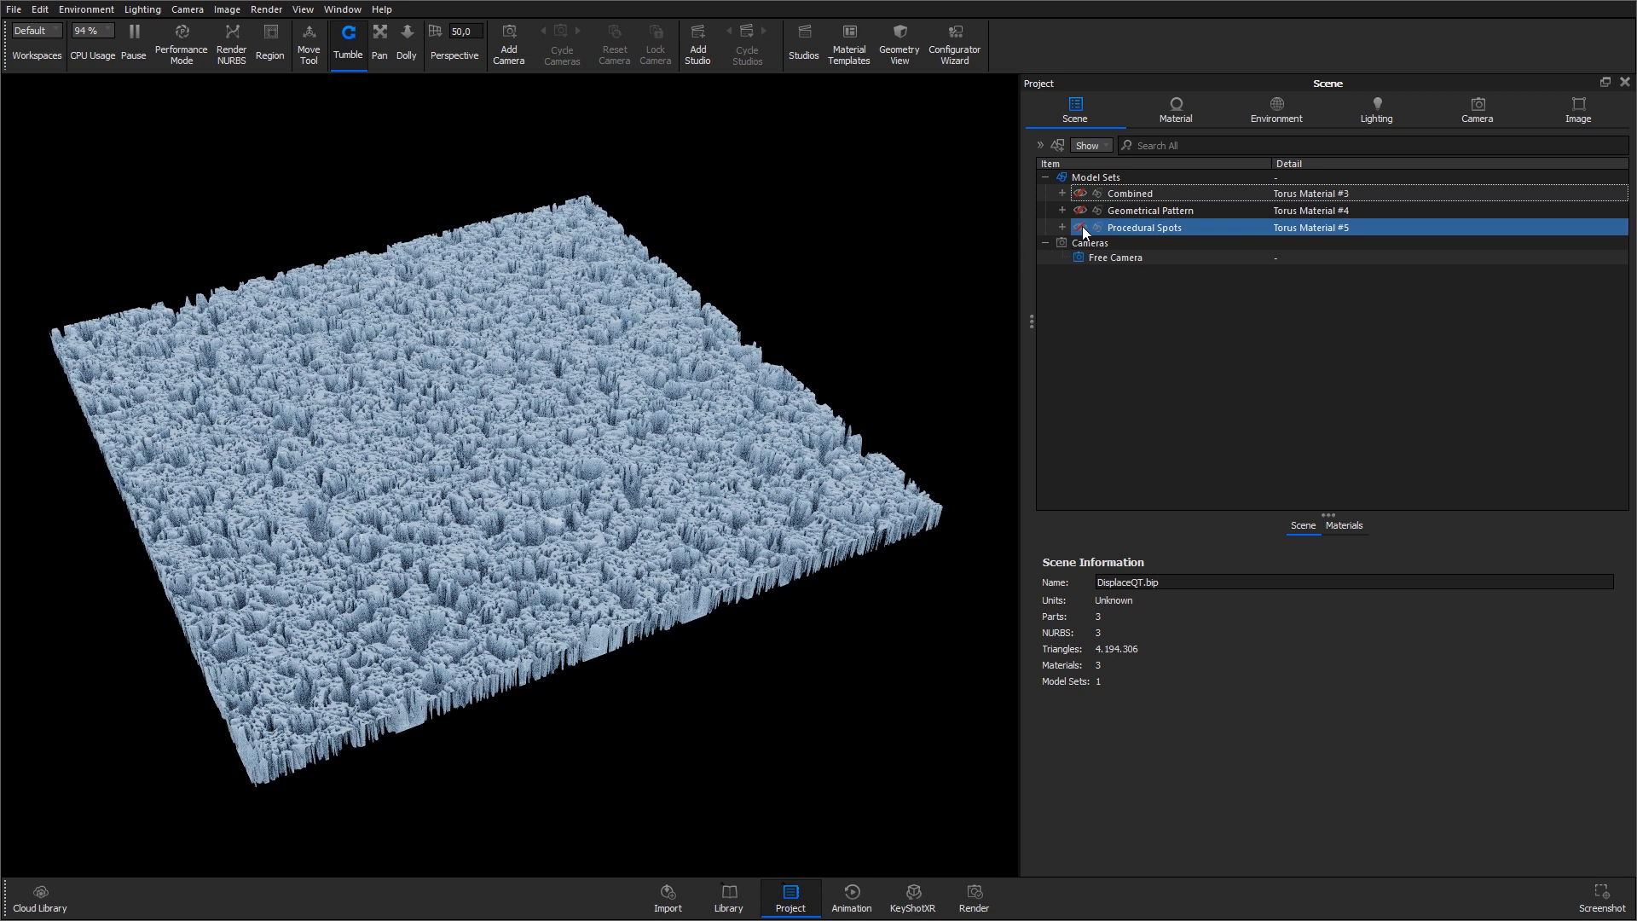
click(1081, 226)
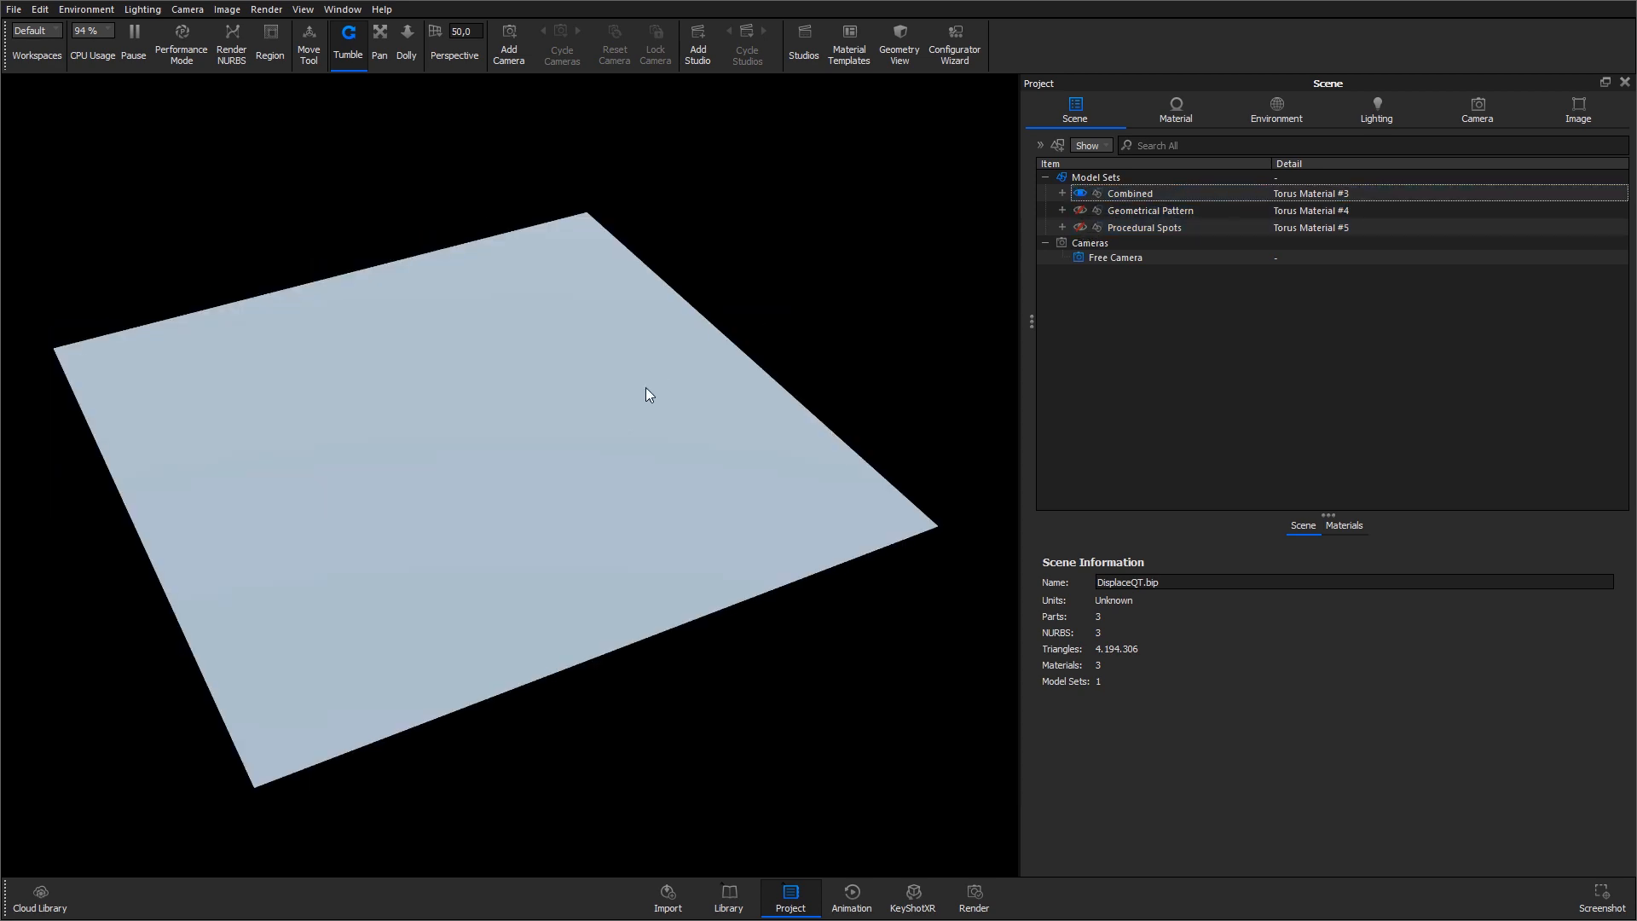
Step: Bring up the plane's material graph and briefly preview the octagon grid Texture Map node
right_click(648, 393)
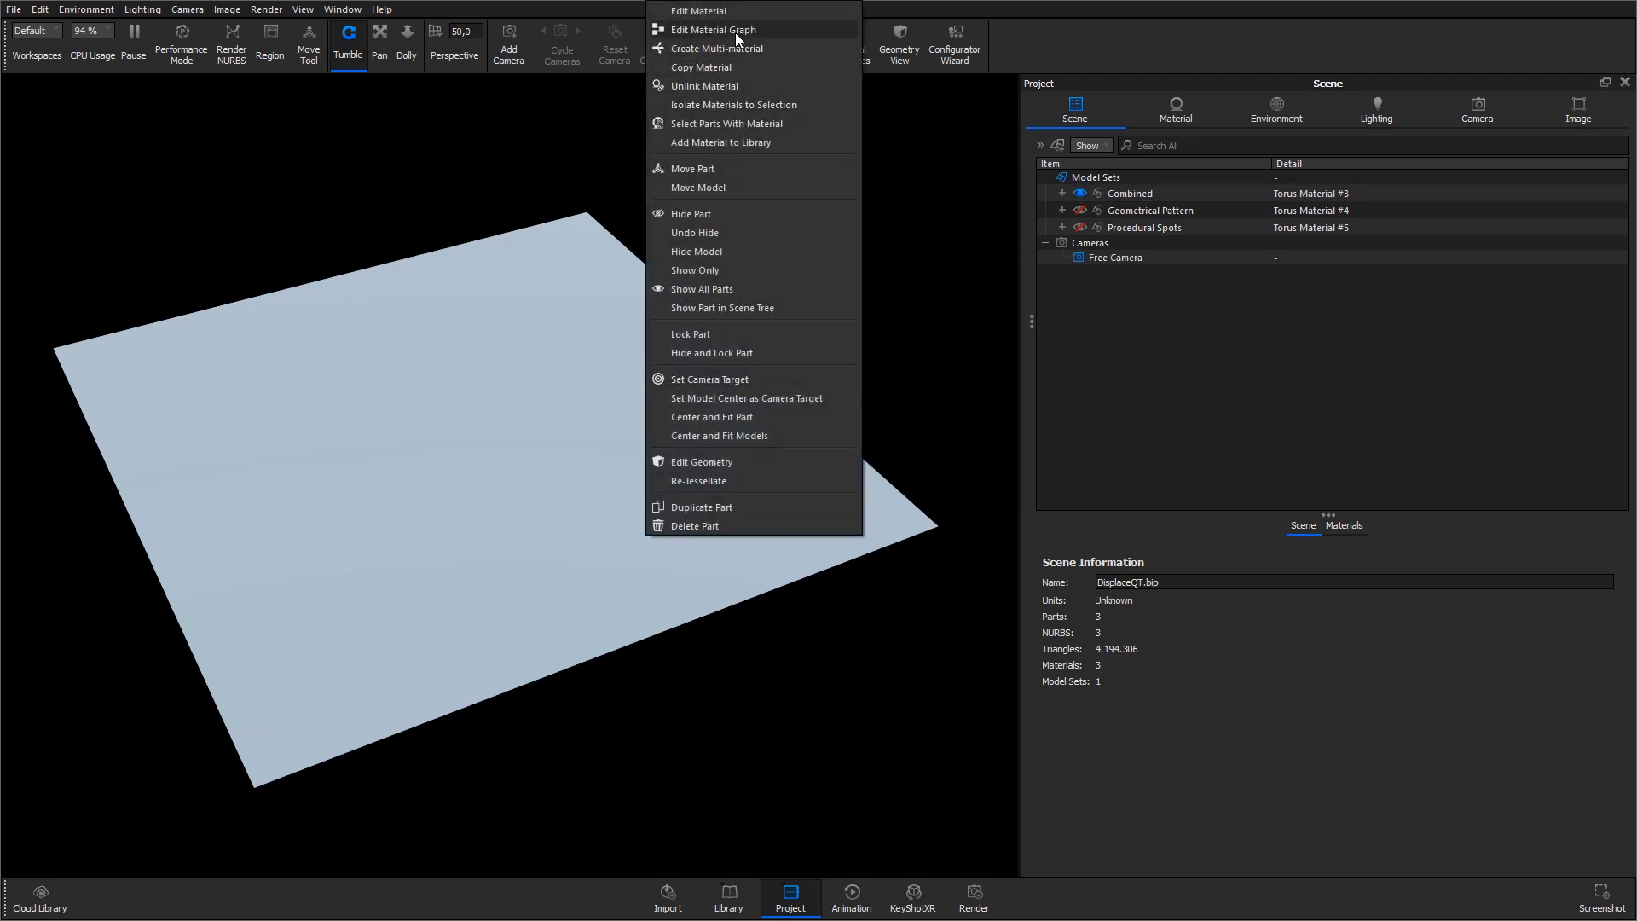
click(713, 29)
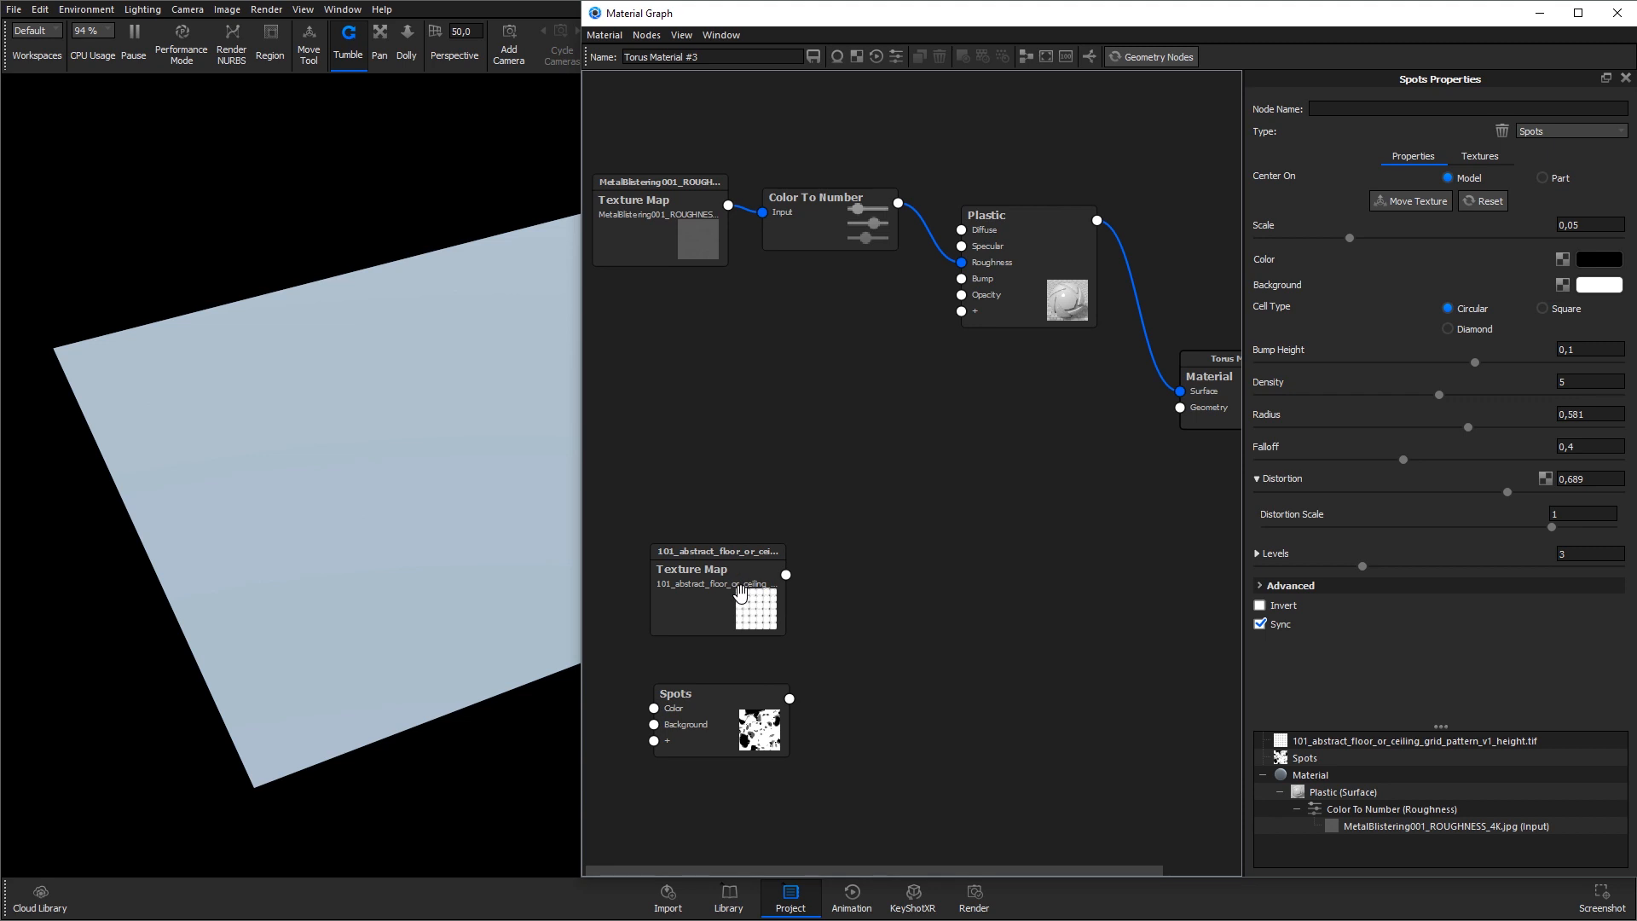
click(717, 589)
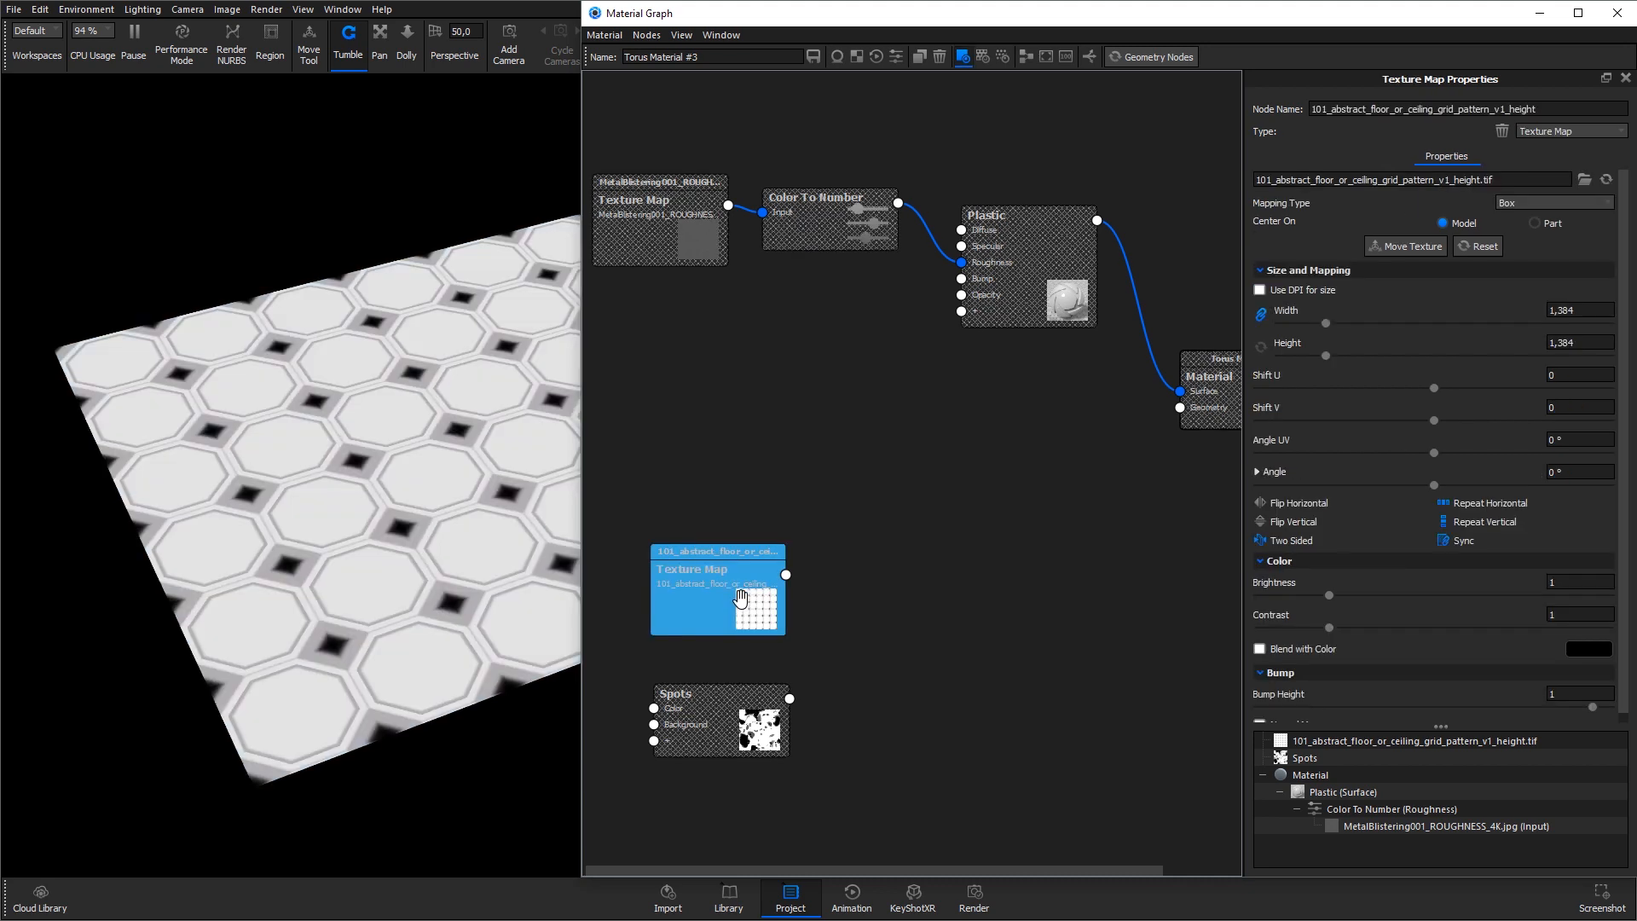
click(720, 694)
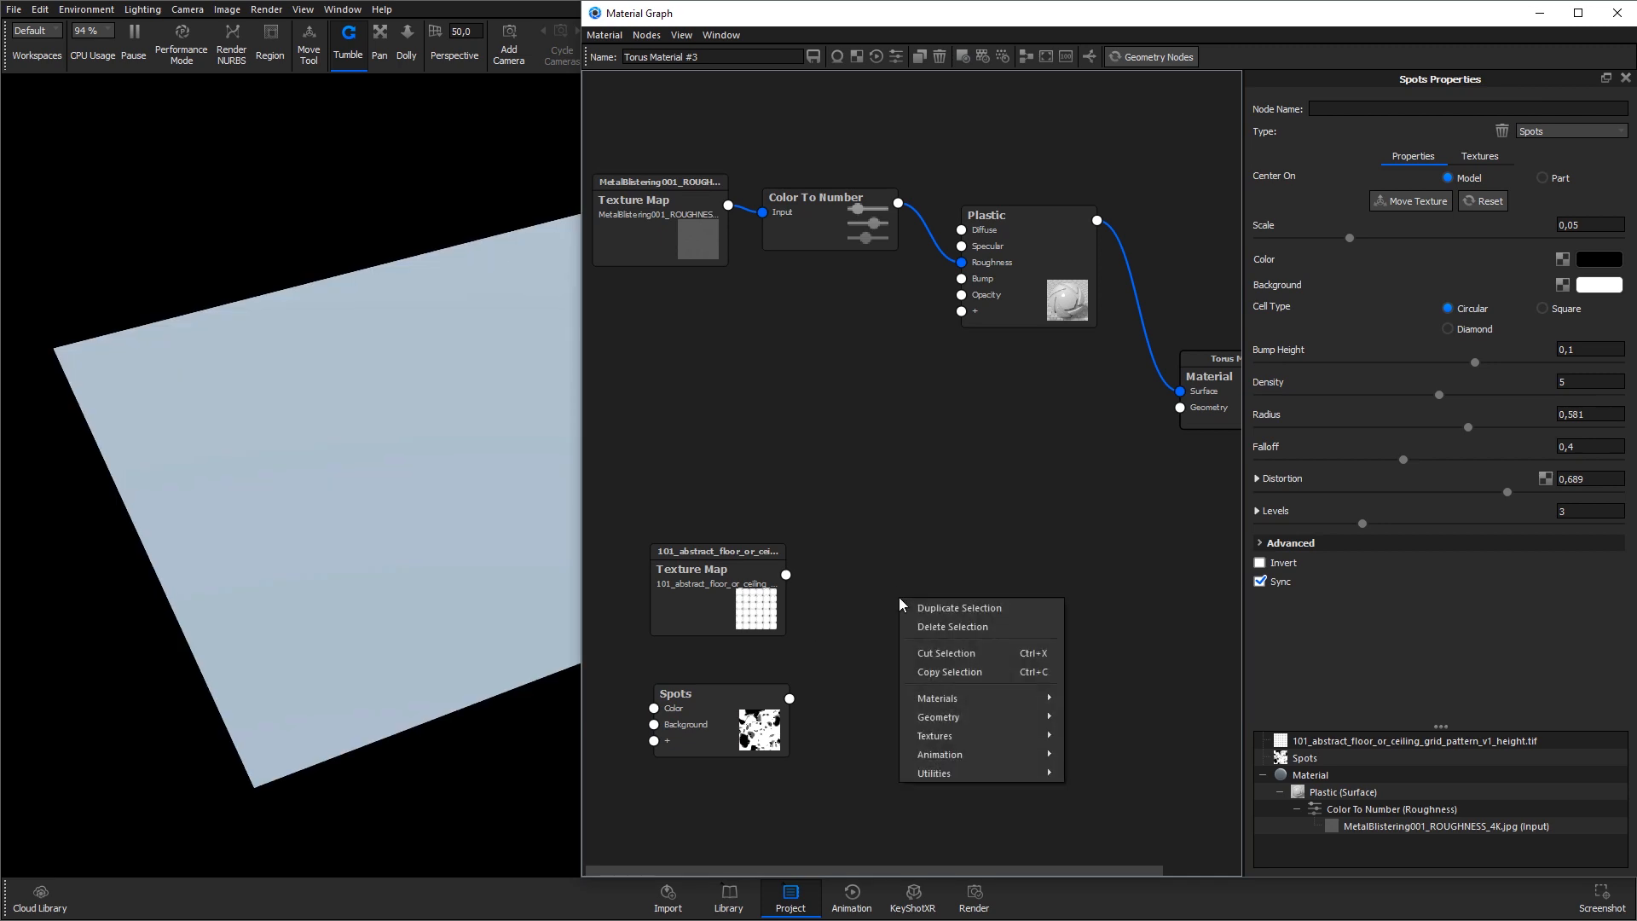
mouse_move(951, 772)
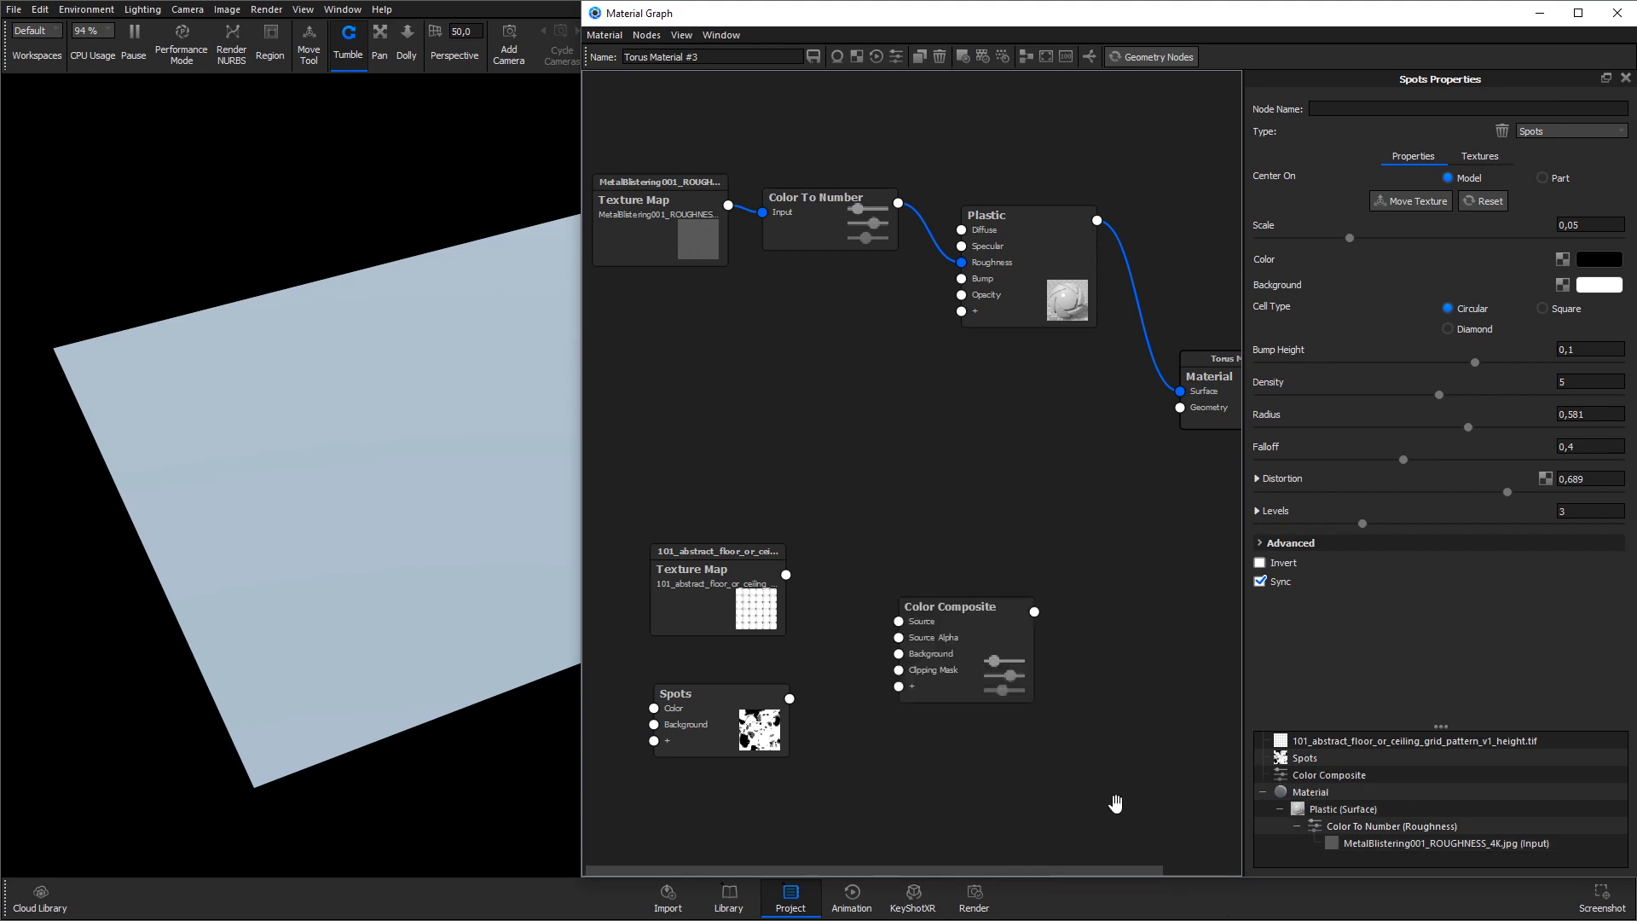
mouse_move(789, 583)
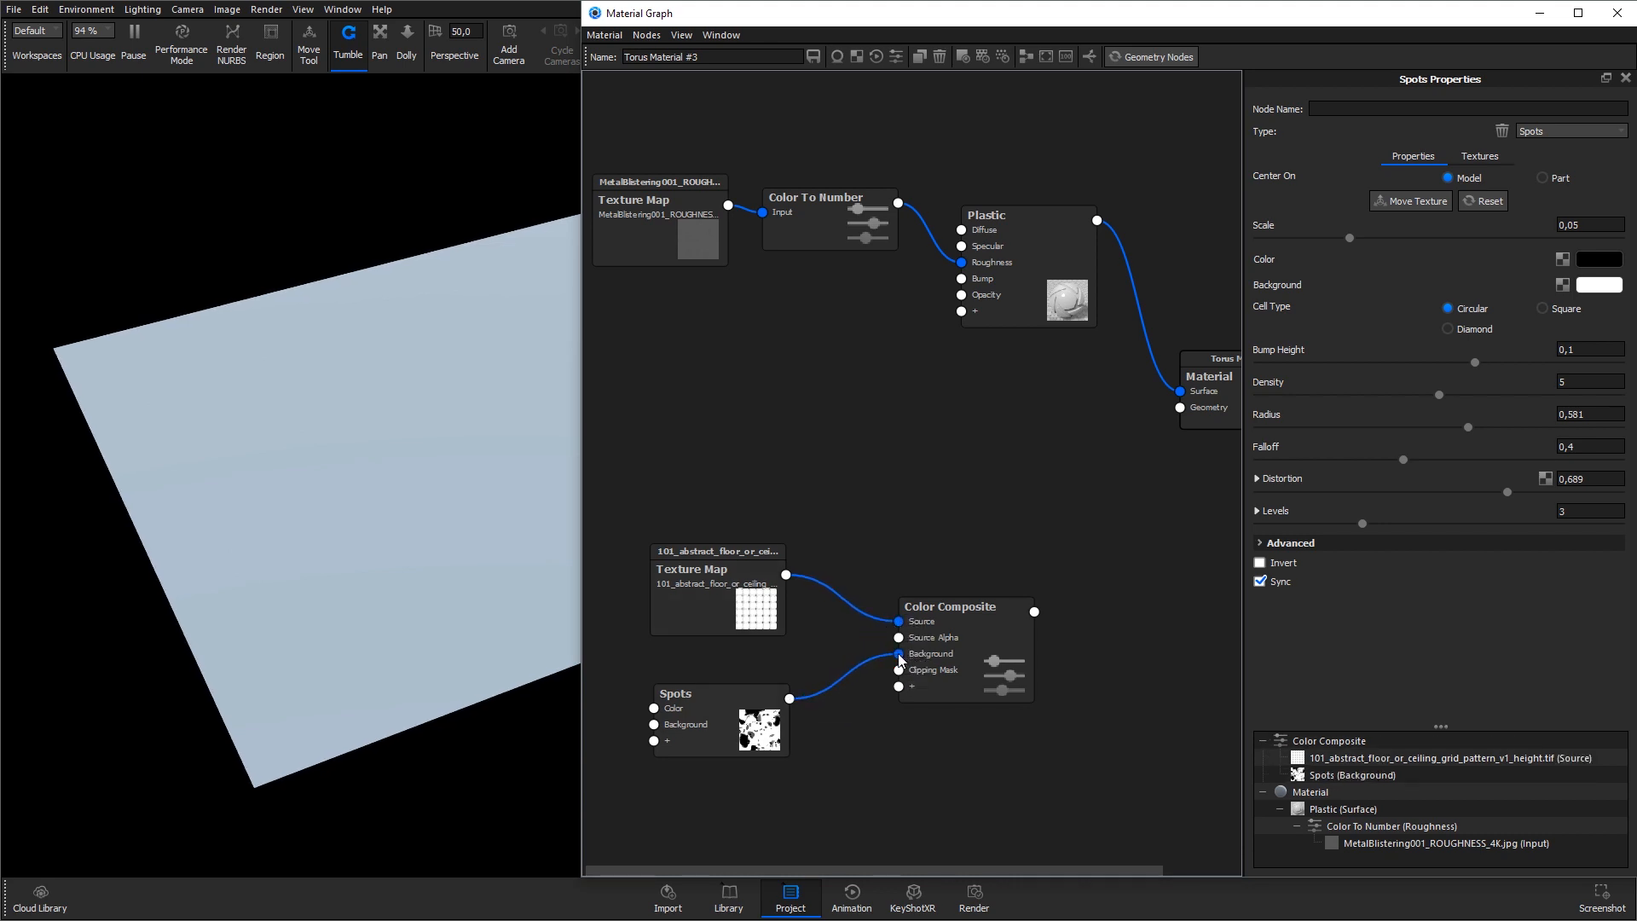
mouse_move(951, 642)
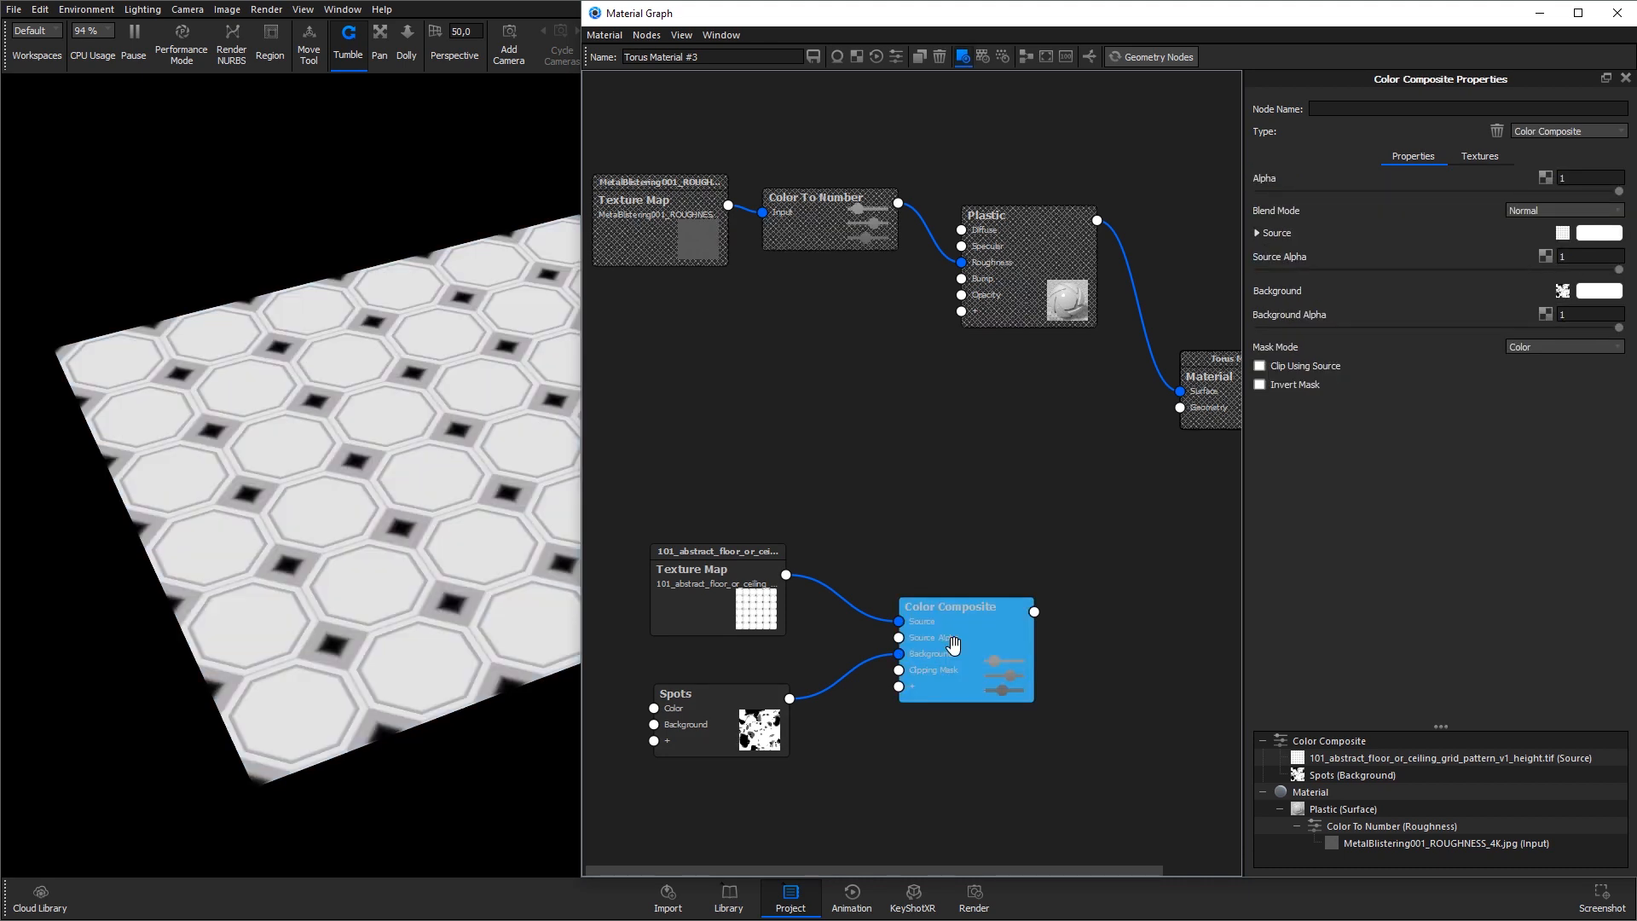
Step: Set the Color Composite blend mode to Multiply with grid texture as Source over Spots
click(1563, 210)
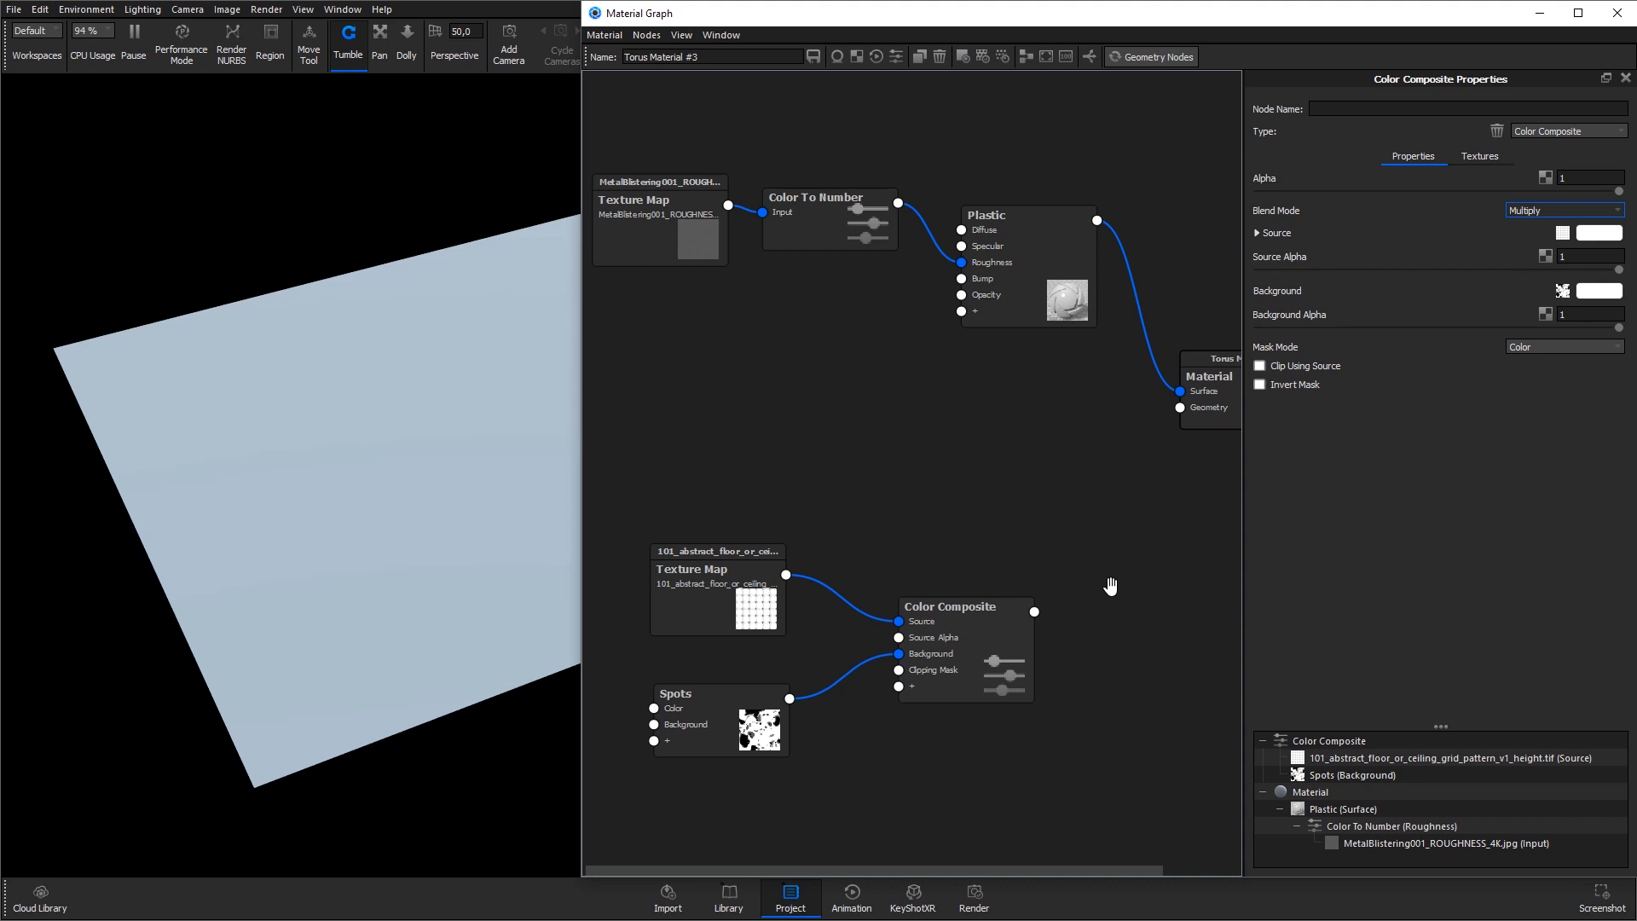
Step: Add a Displace geometry node fed by the composite with Displacement Height 0,05
right_click(1110, 585)
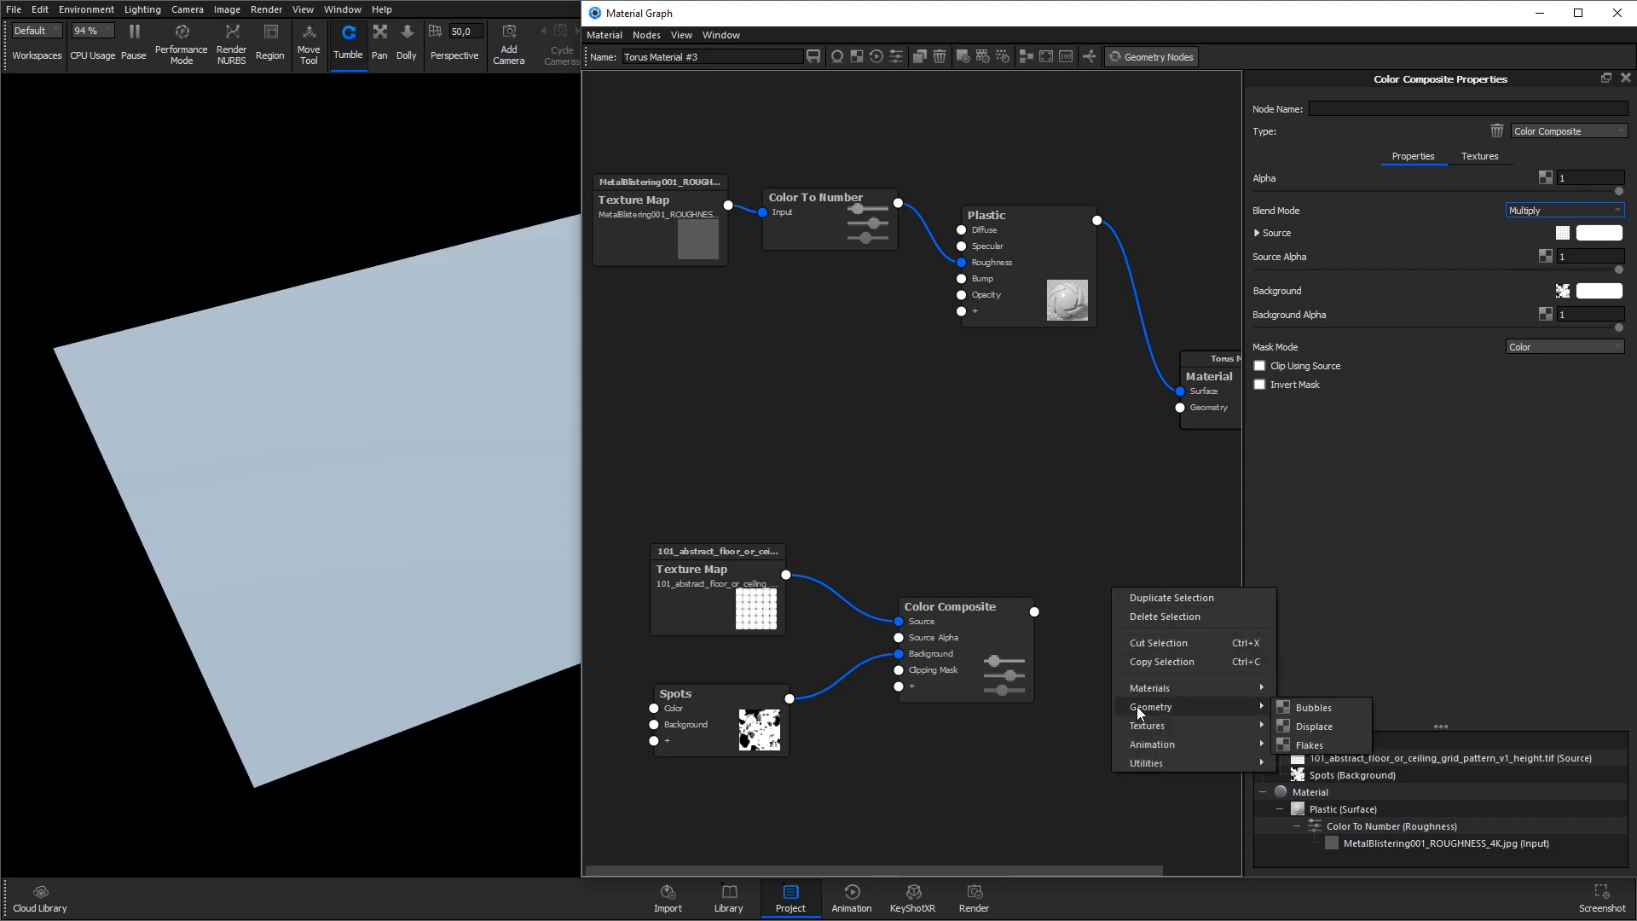
click(1308, 726)
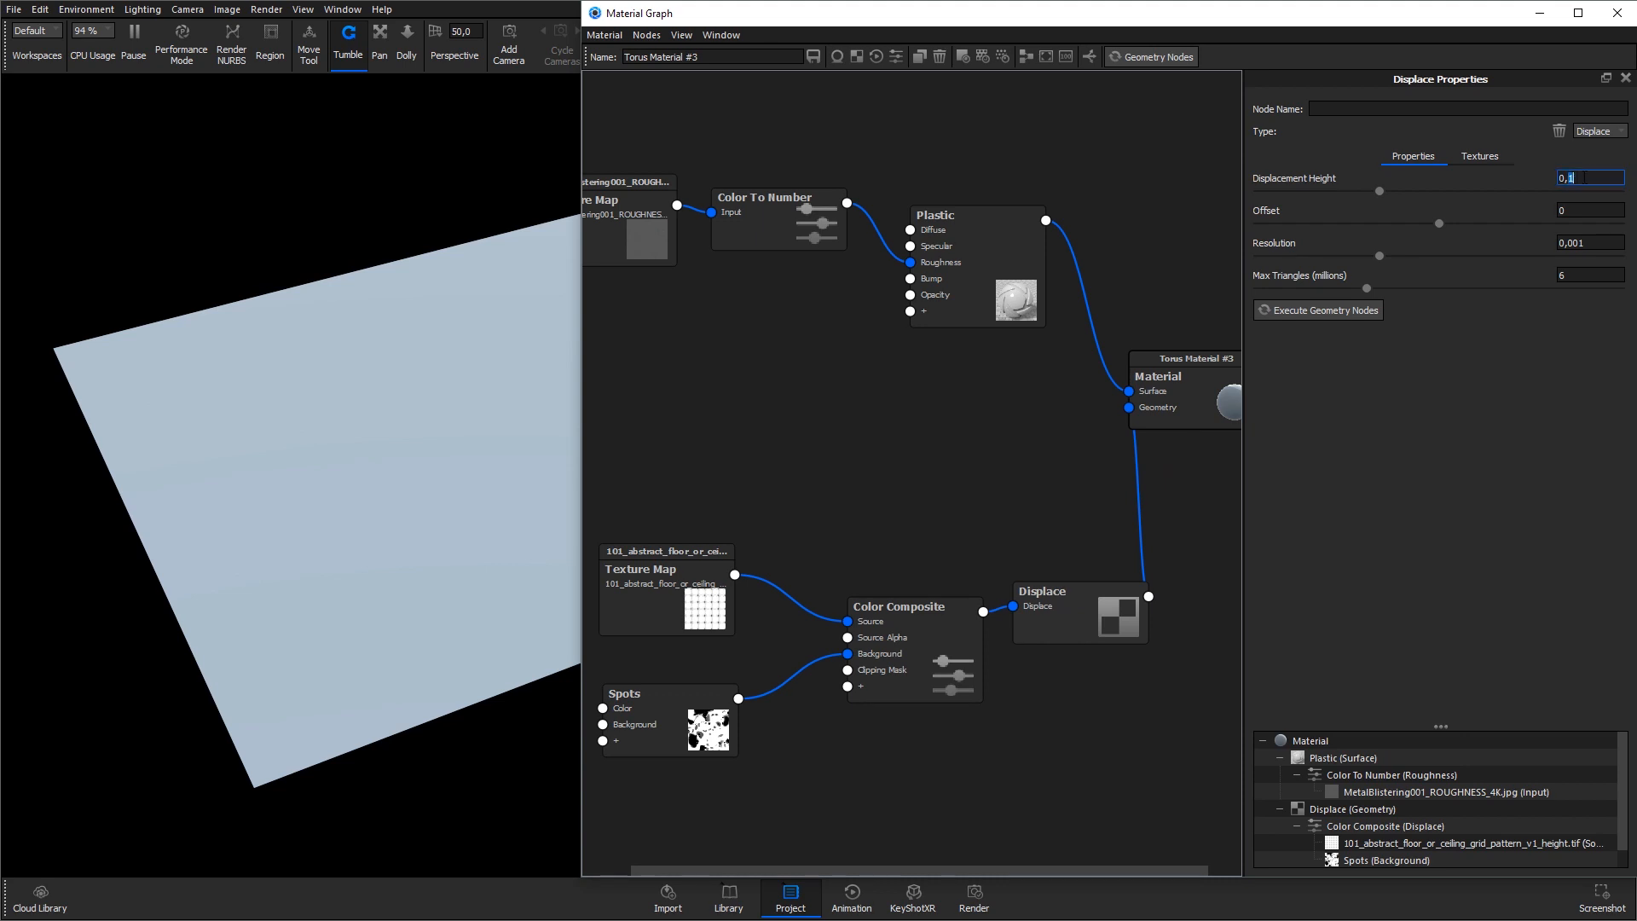
text(0,05)
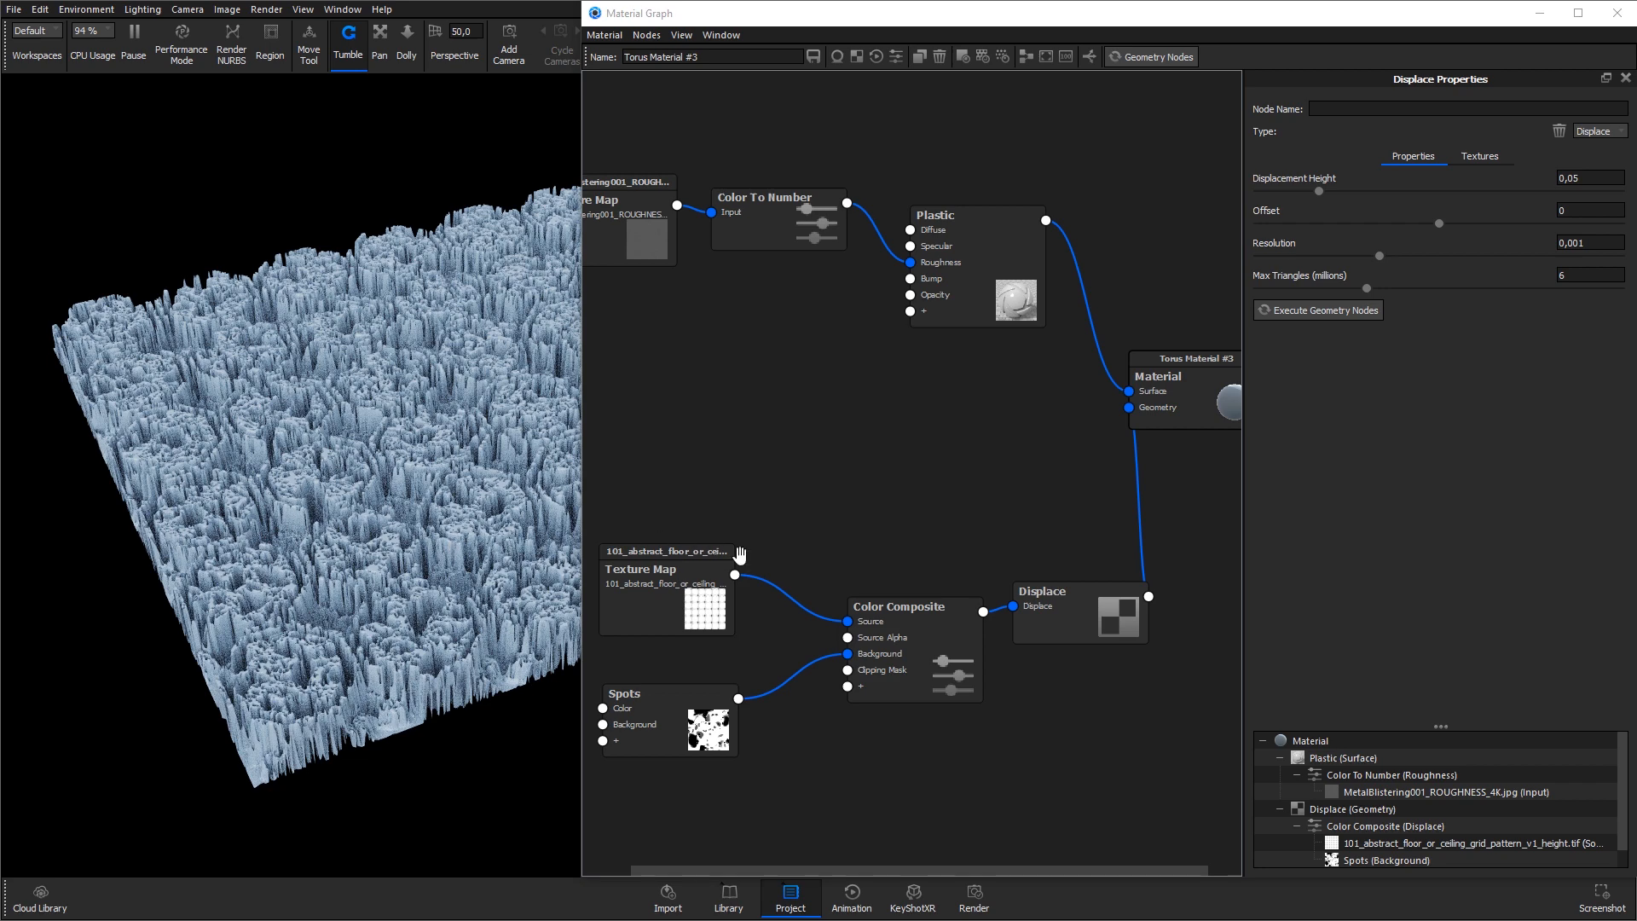
Step: Zoom in on the displaced plane to inspect the octagon cells and corroded spots
click(895, 607)
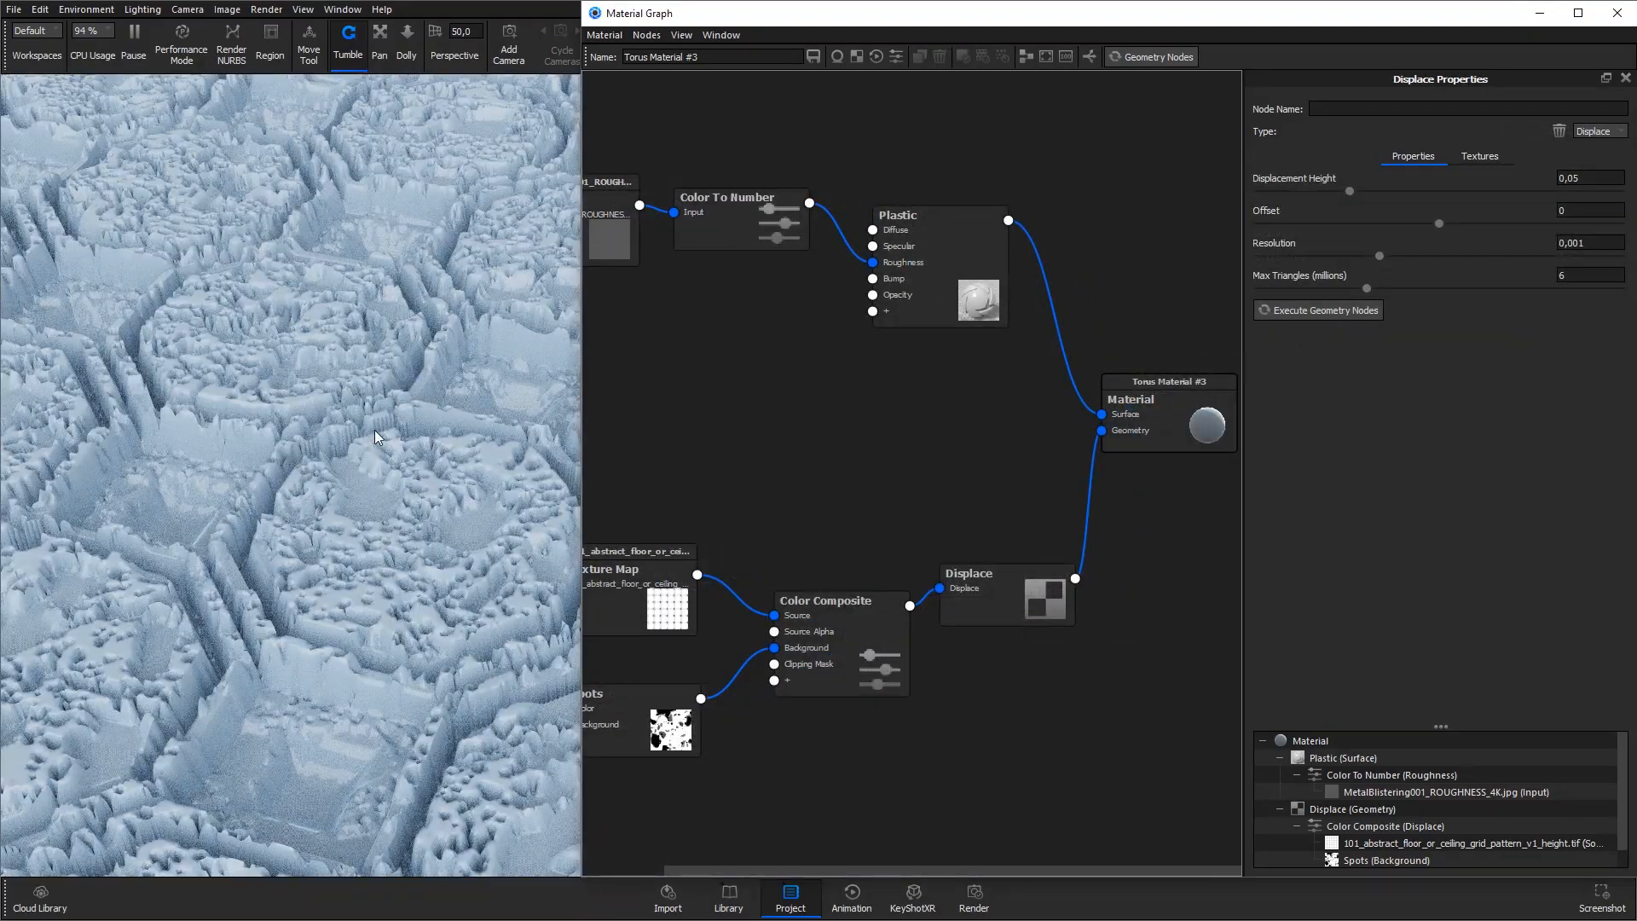
mouse_move(406, 444)
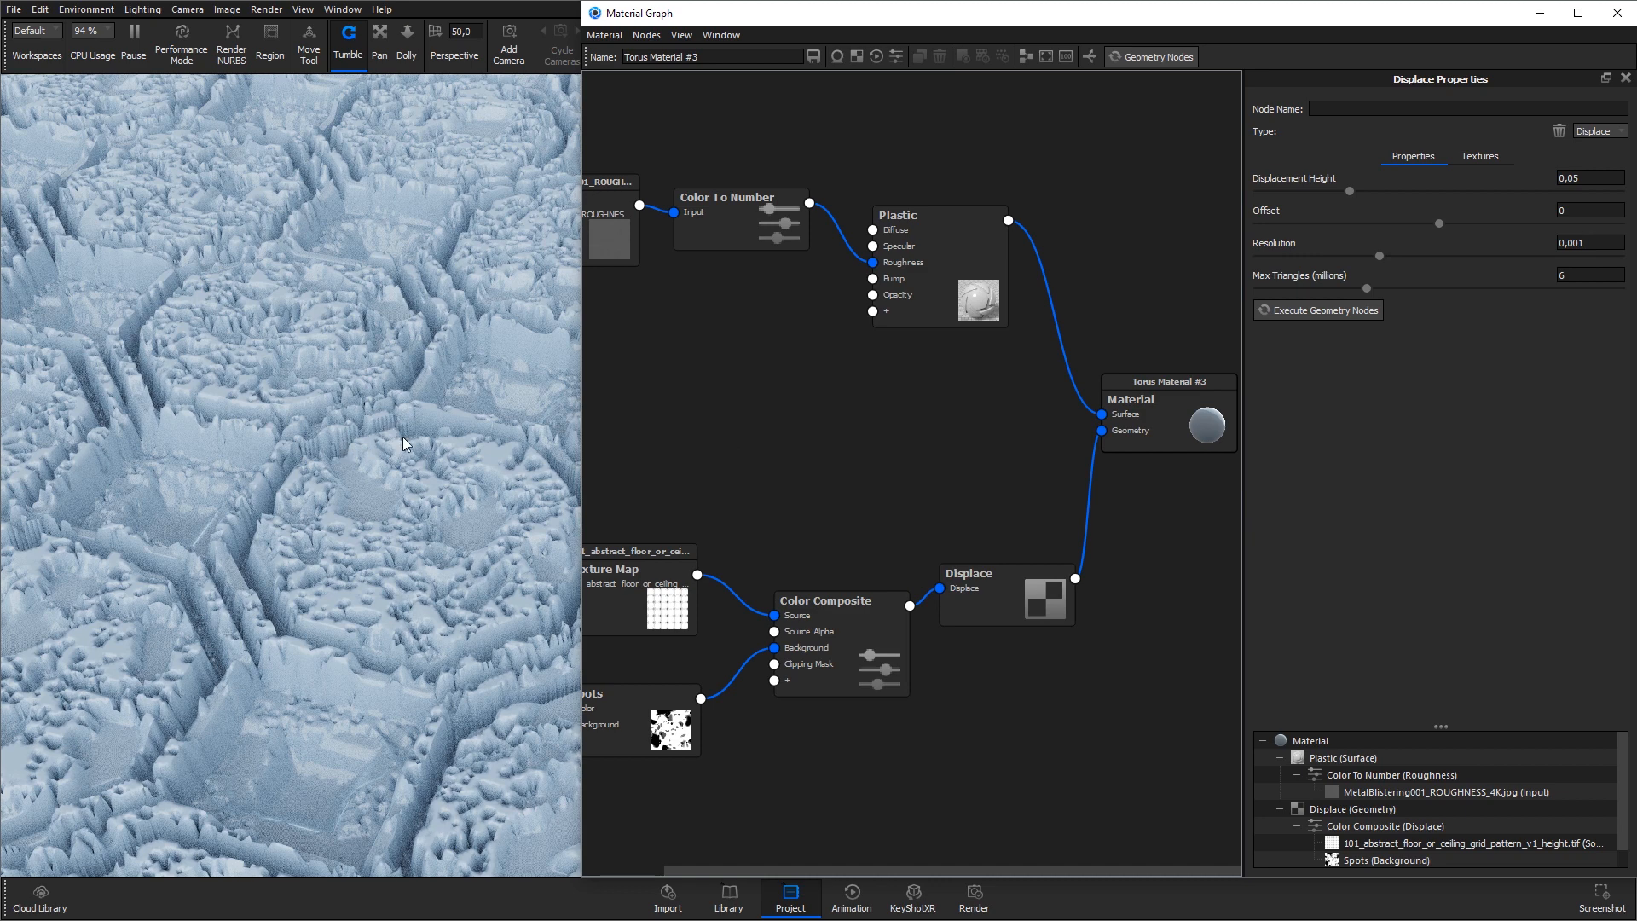